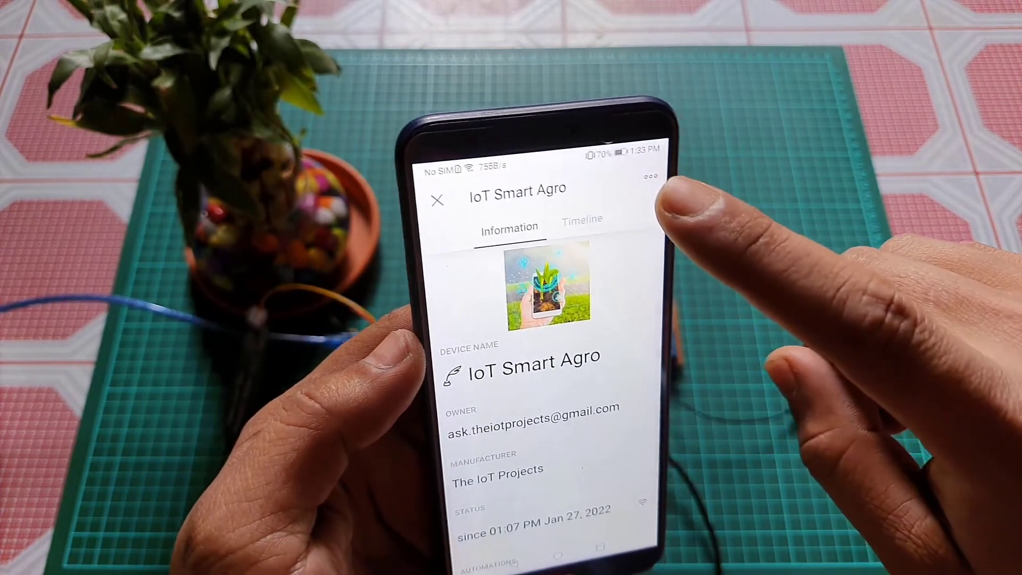
Start Wi-Fi reconfiguration for IoT Smart Agro and choose a network from the list
click(651, 179)
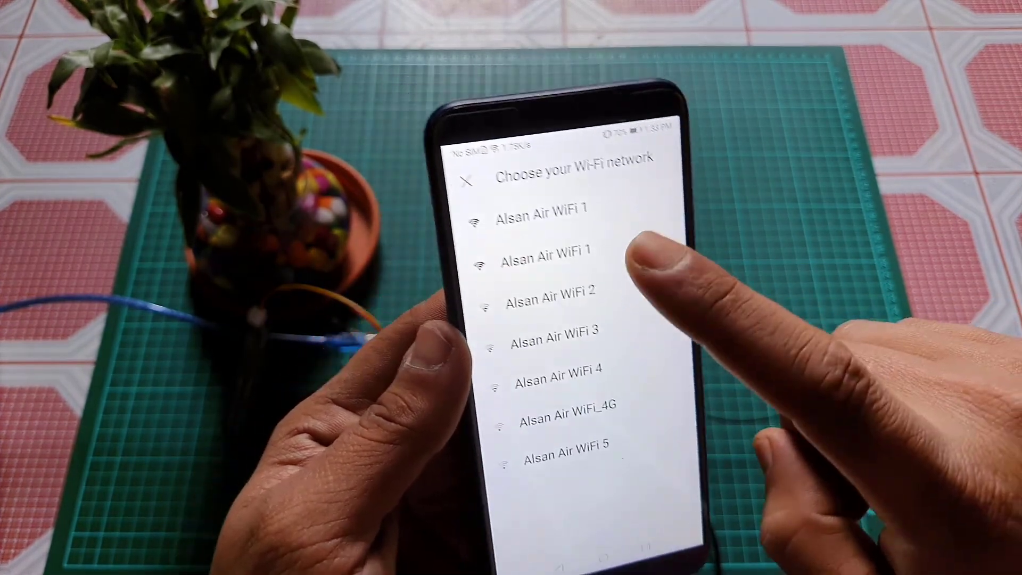
click(540, 264)
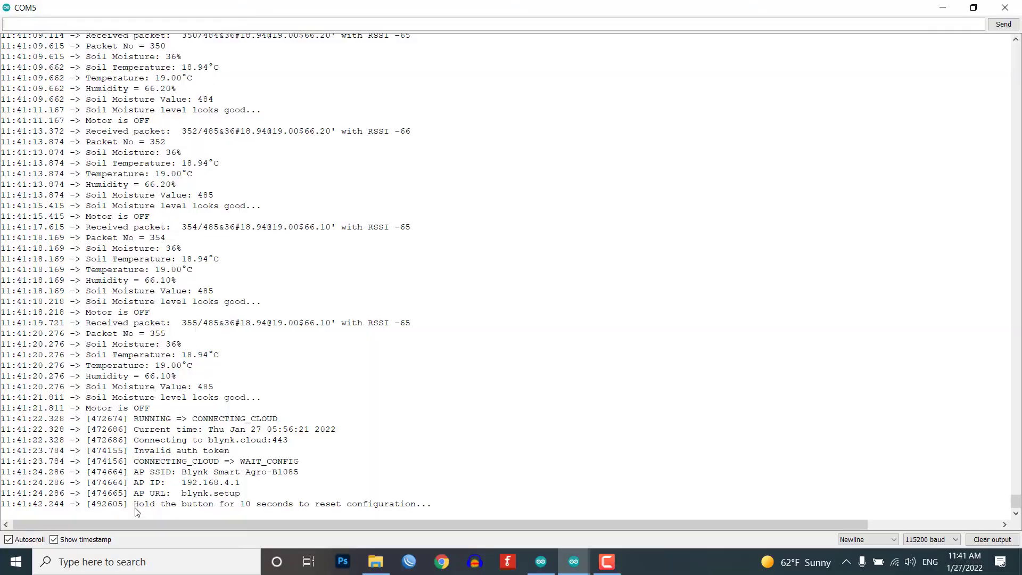
Highlight the 'Hold the button for 10 seconds to reset configuration...' log line
drag(134, 503, 430, 503)
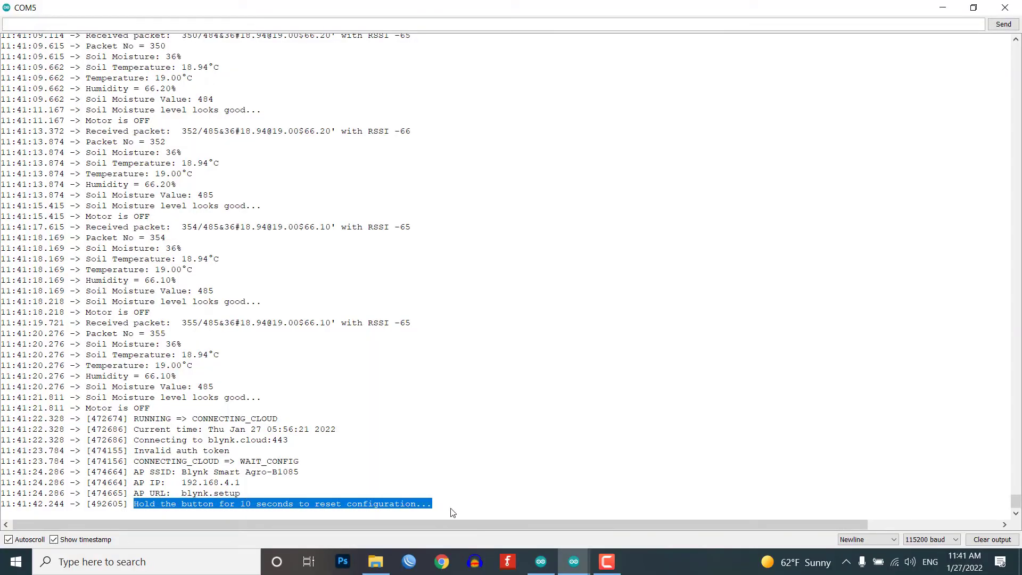